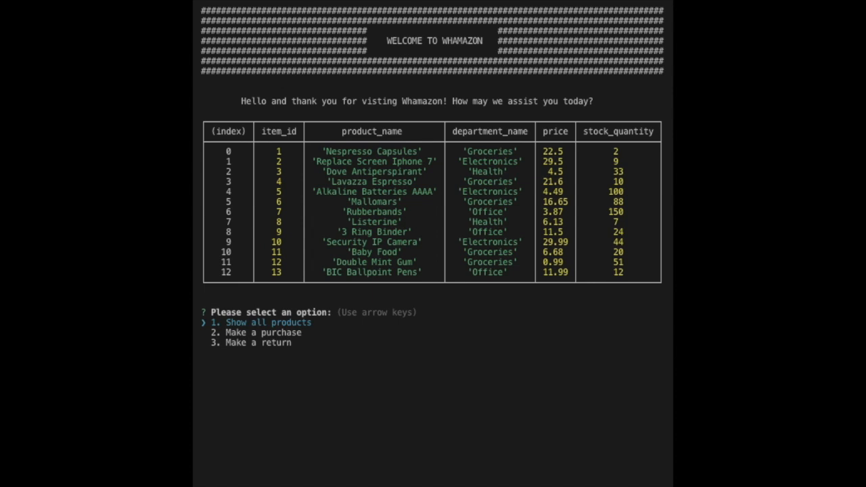
# - Choose 'Make a purchase' from the Whamazon menu so it asks for an item ID
pyautogui.press('down')
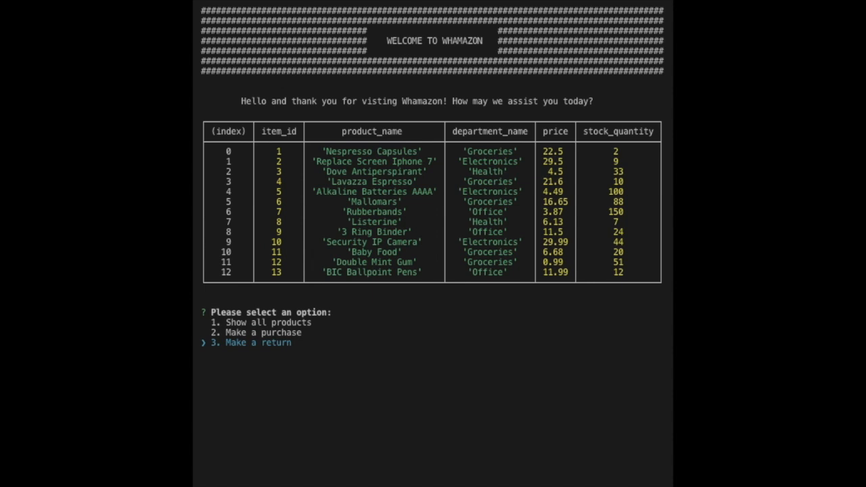
pyautogui.press('up')
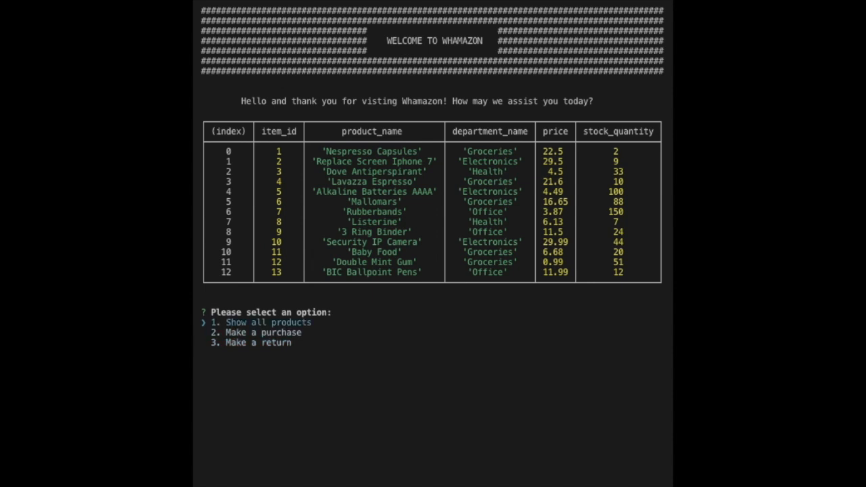
pyautogui.press('Down')
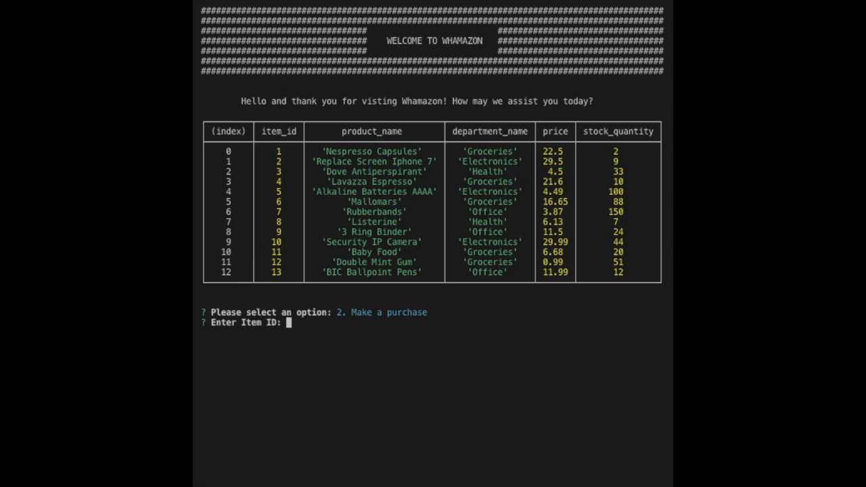
# - Buy 12 units of item 13 for a $143.88 receipt and return to the menu
pyautogui.write('13')
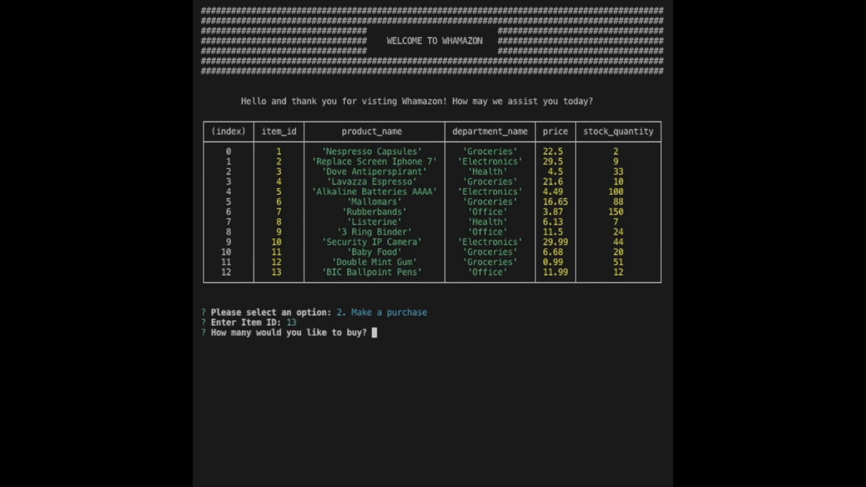
pyautogui.write('12')
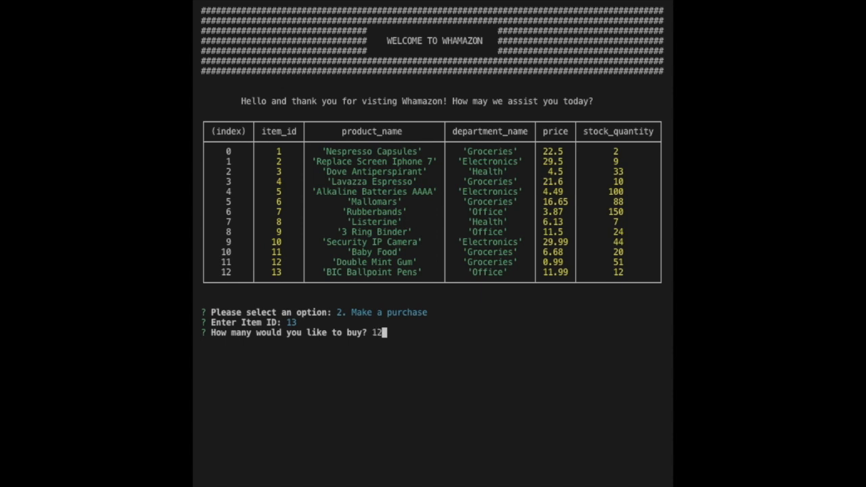
pyautogui.press('Enter')
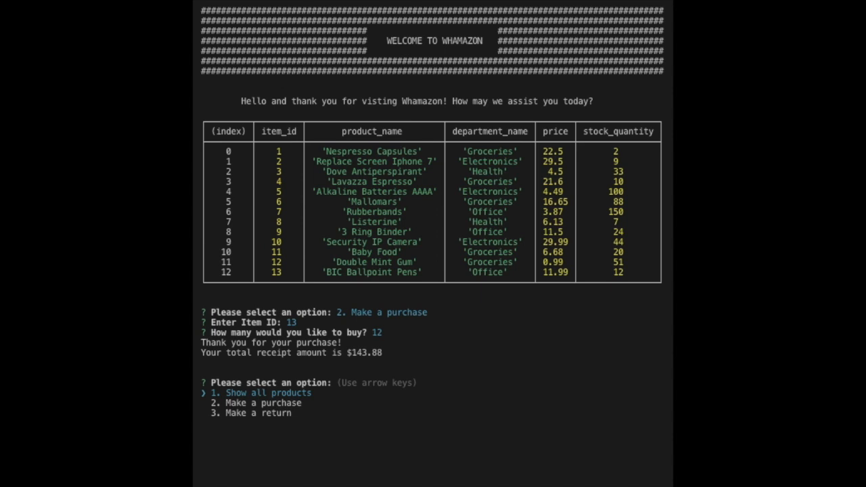
pyautogui.press('Down')
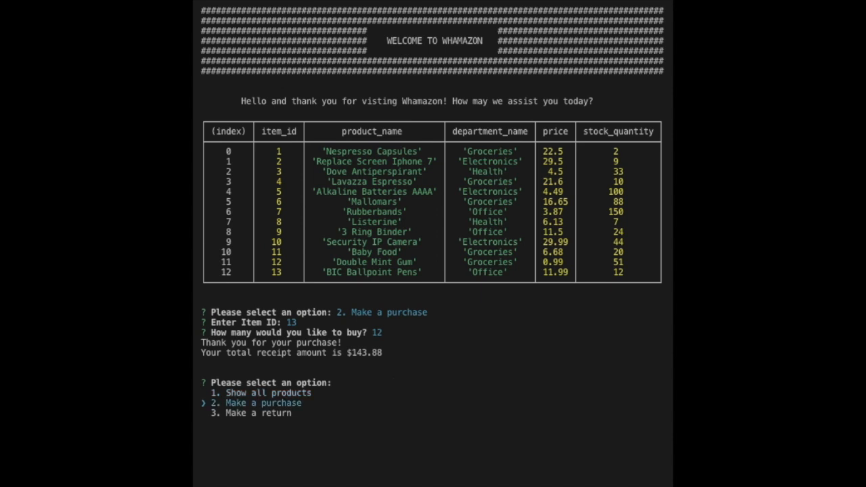
pyautogui.press('up')
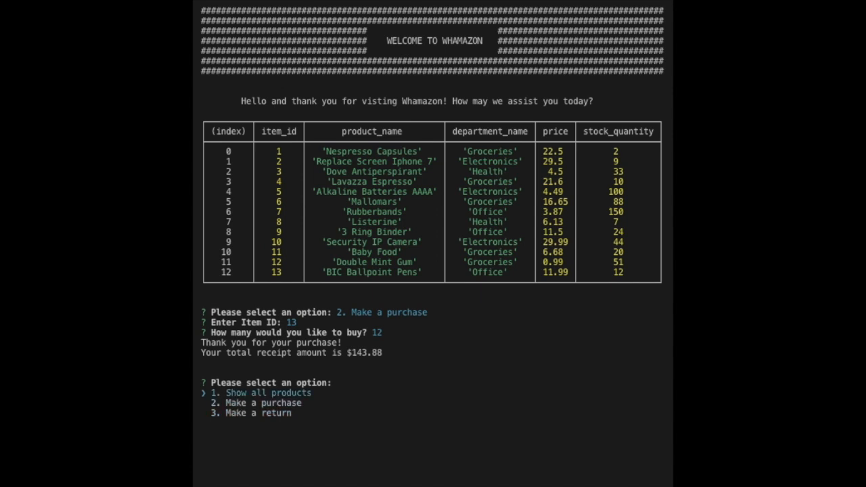
# - Show the stock table with item 13 at zero, then return 6 units for $-71.94 credit
pyautogui.click(263, 392)
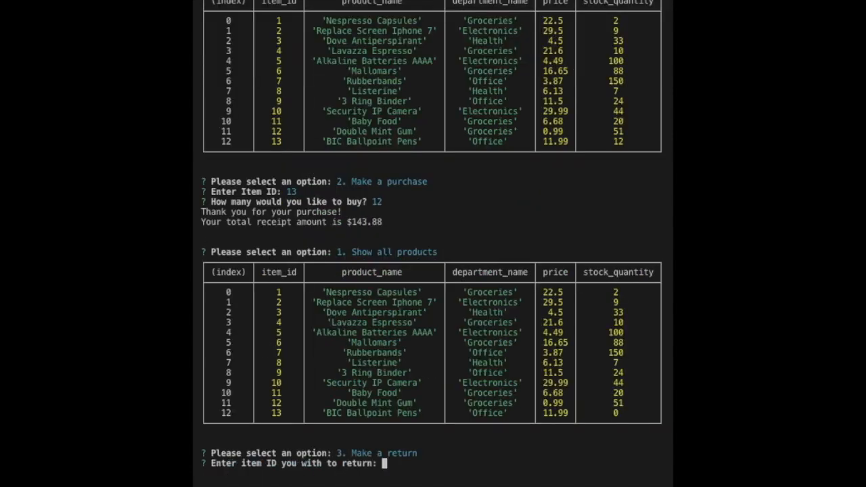
pyautogui.write('13')
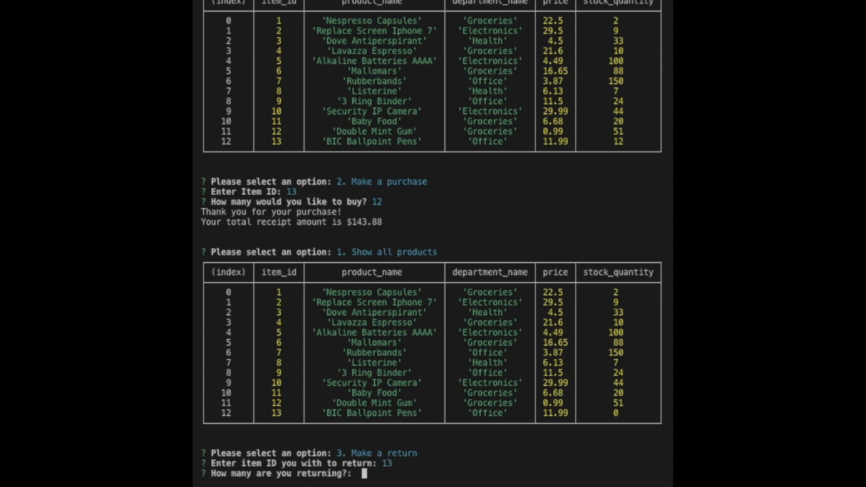
pyautogui.write('6')
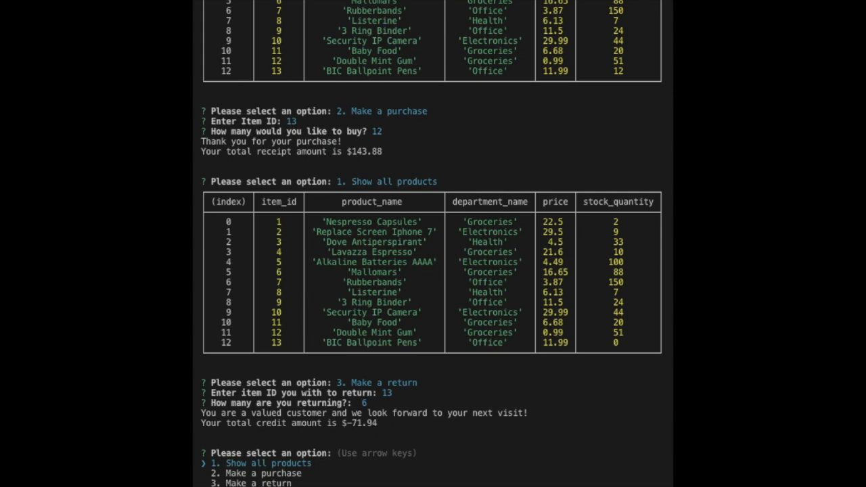